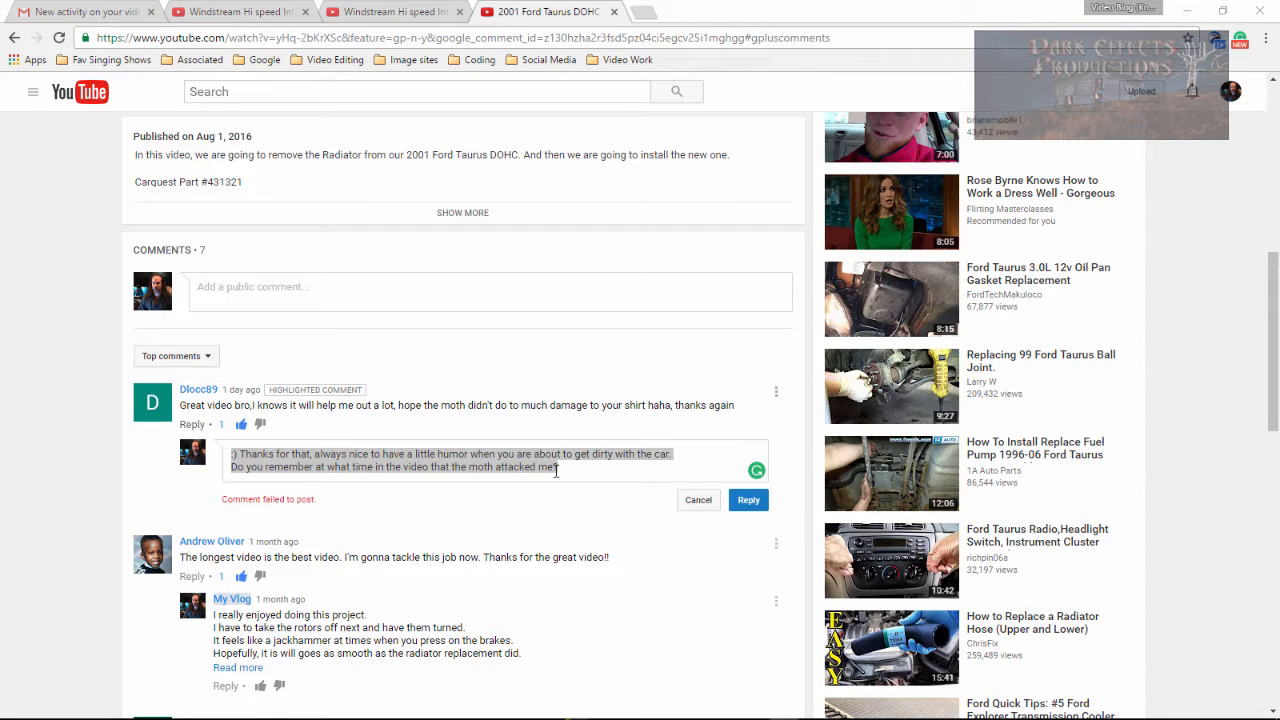
pyautogui.moveTo(556, 504)
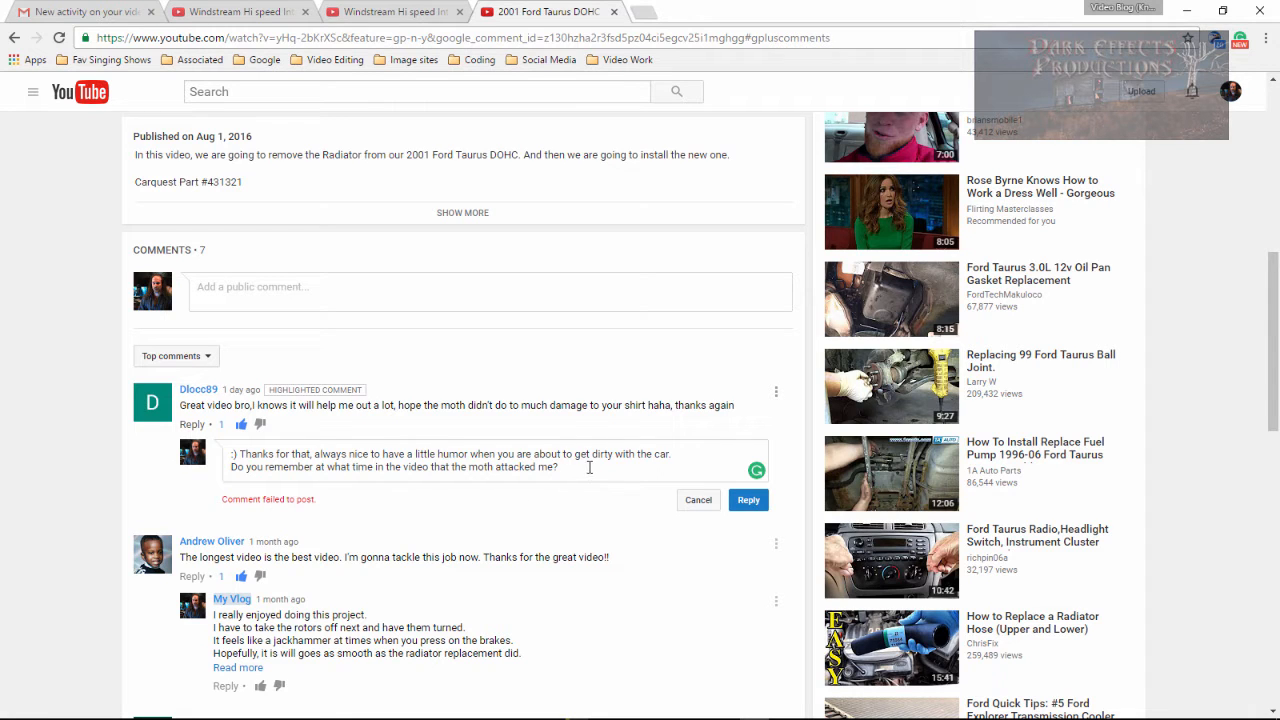
# Strip the Google+ comment suffix from the video URL and reload the plain video page.
pyautogui.rightClick(450, 460)
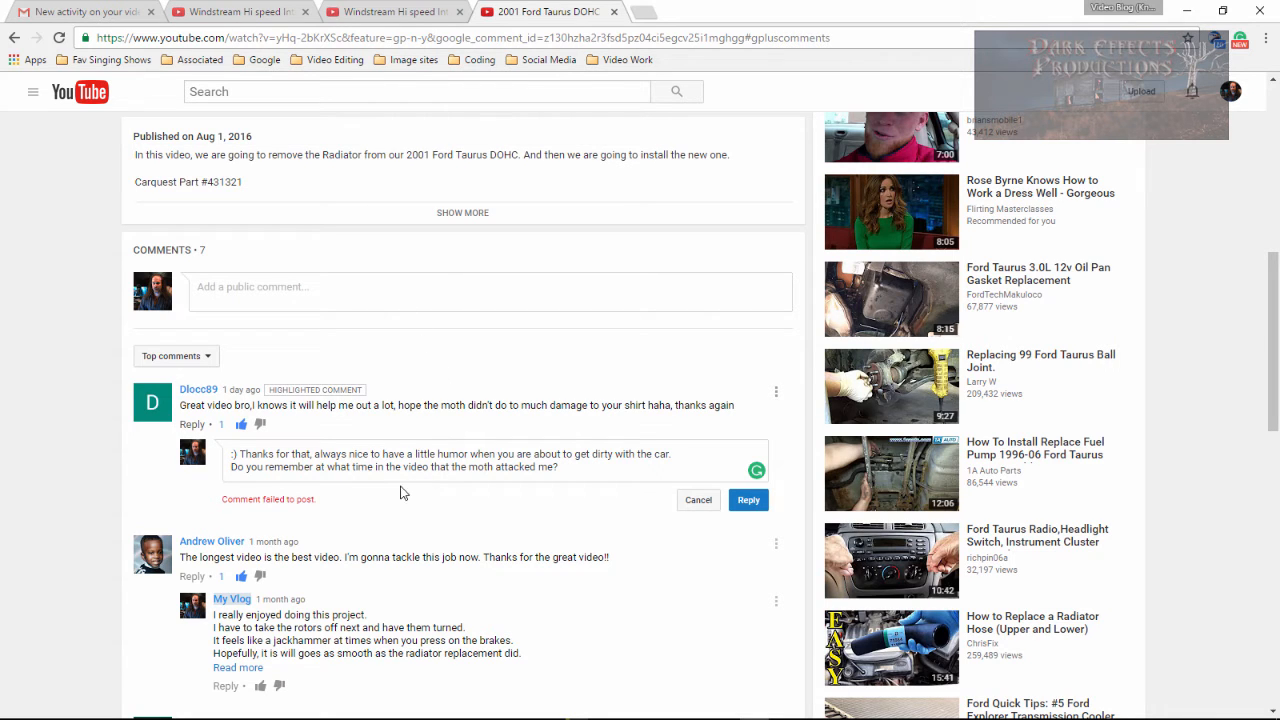
pyautogui.moveTo(772, 62)
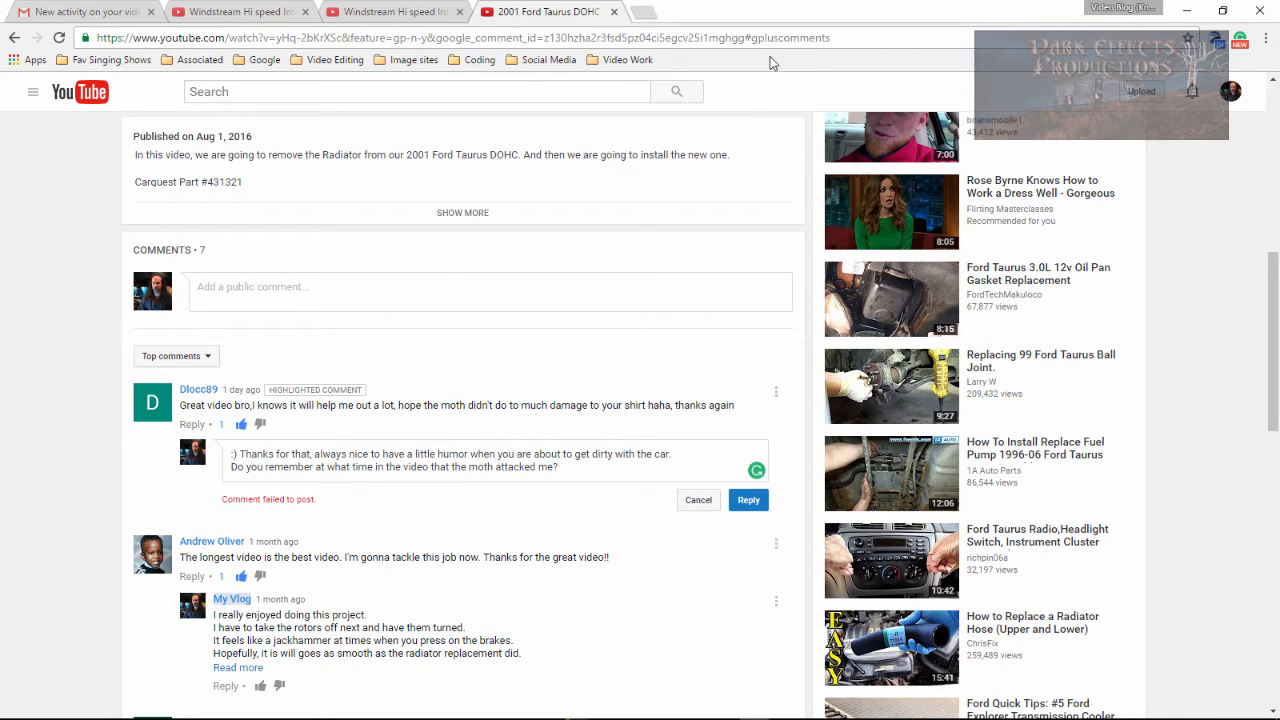
pyautogui.moveTo(762, 56)
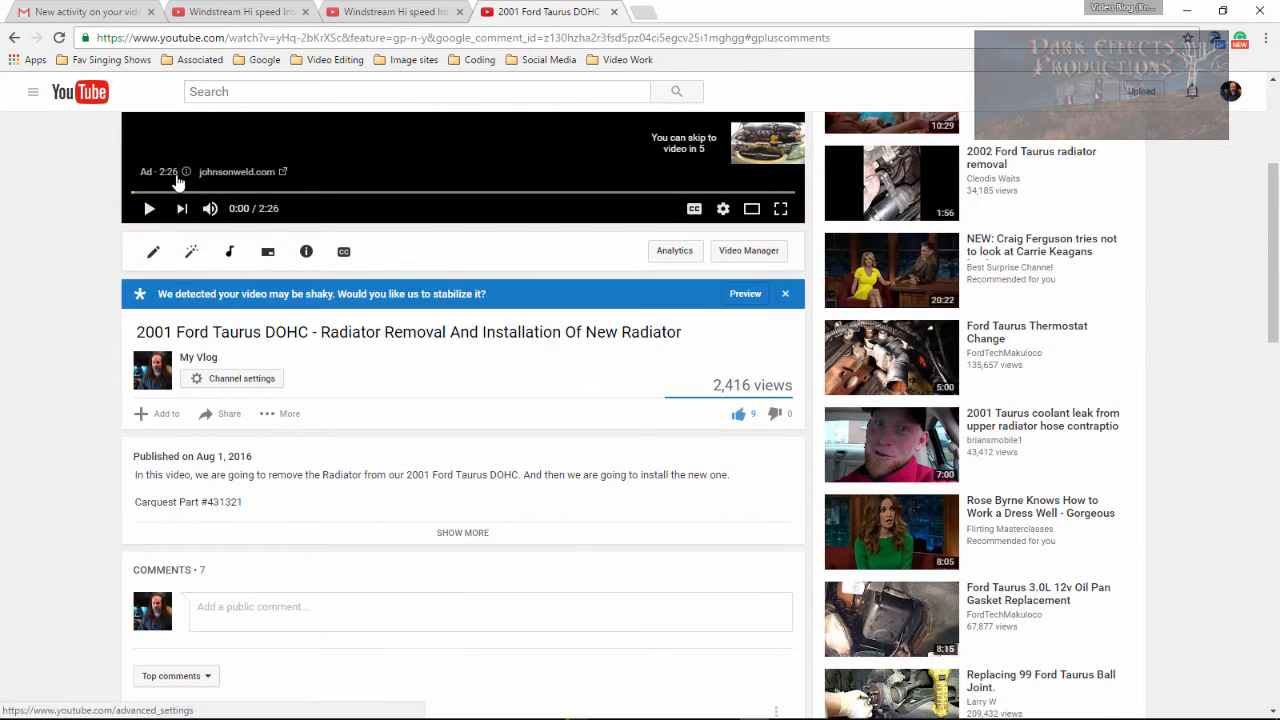
pyautogui.scroll(-3)
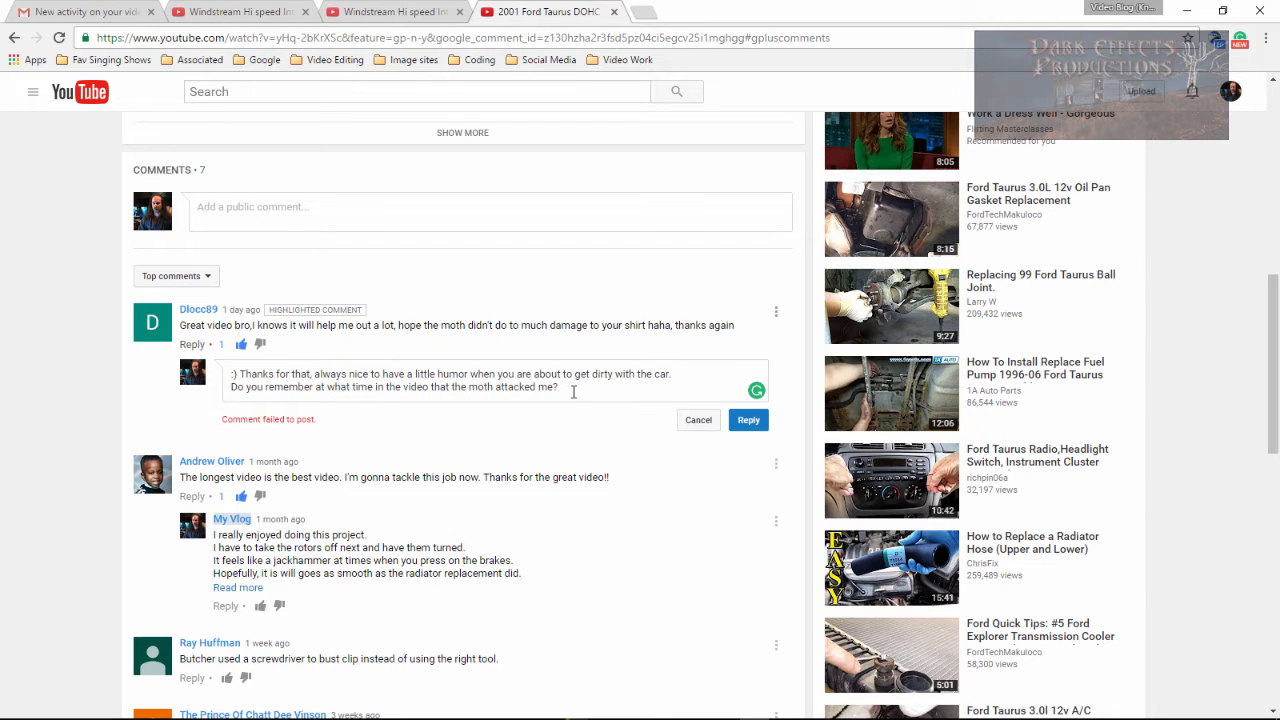
pyautogui.moveTo(616, 376)
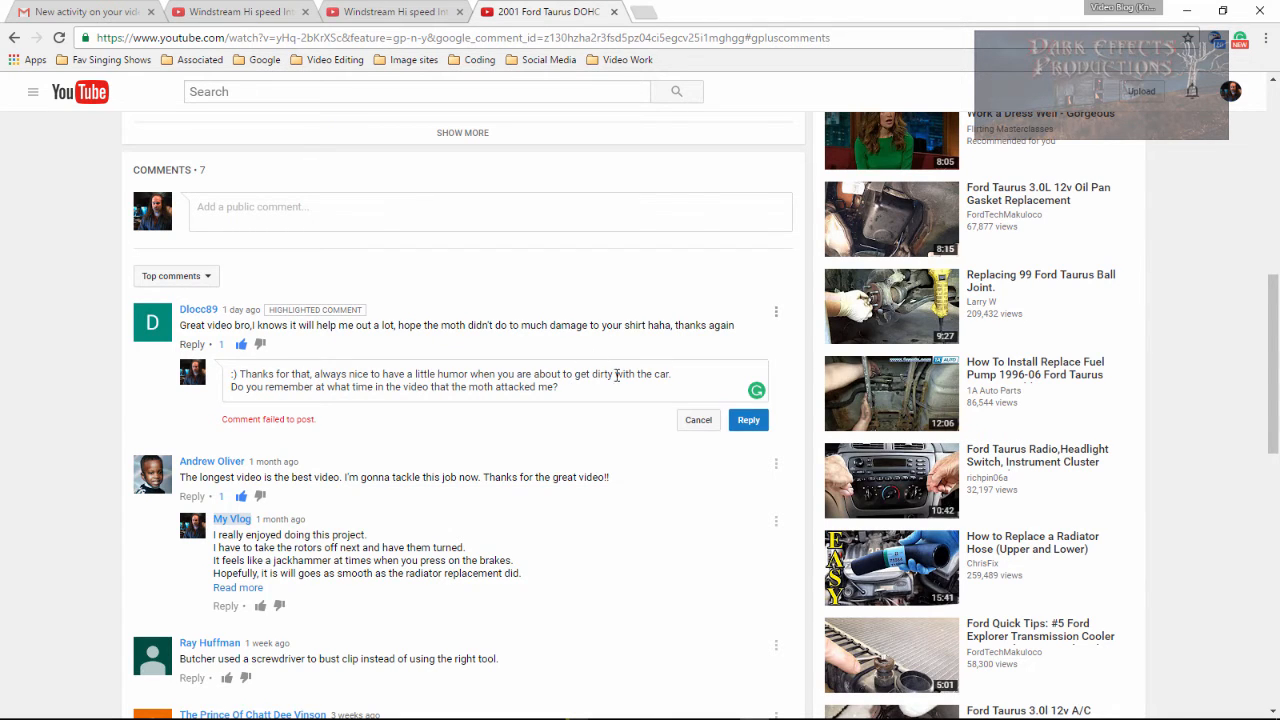
pyautogui.rightClick(450, 380)
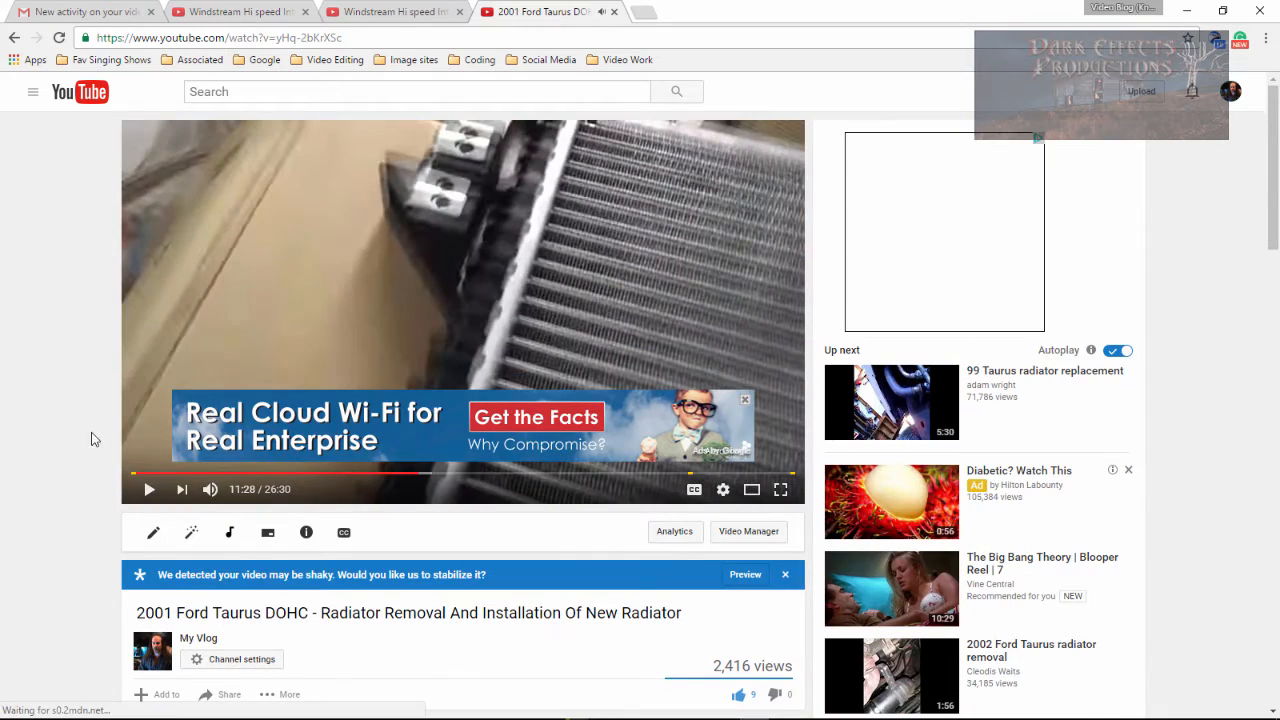
pyautogui.scroll(-3)
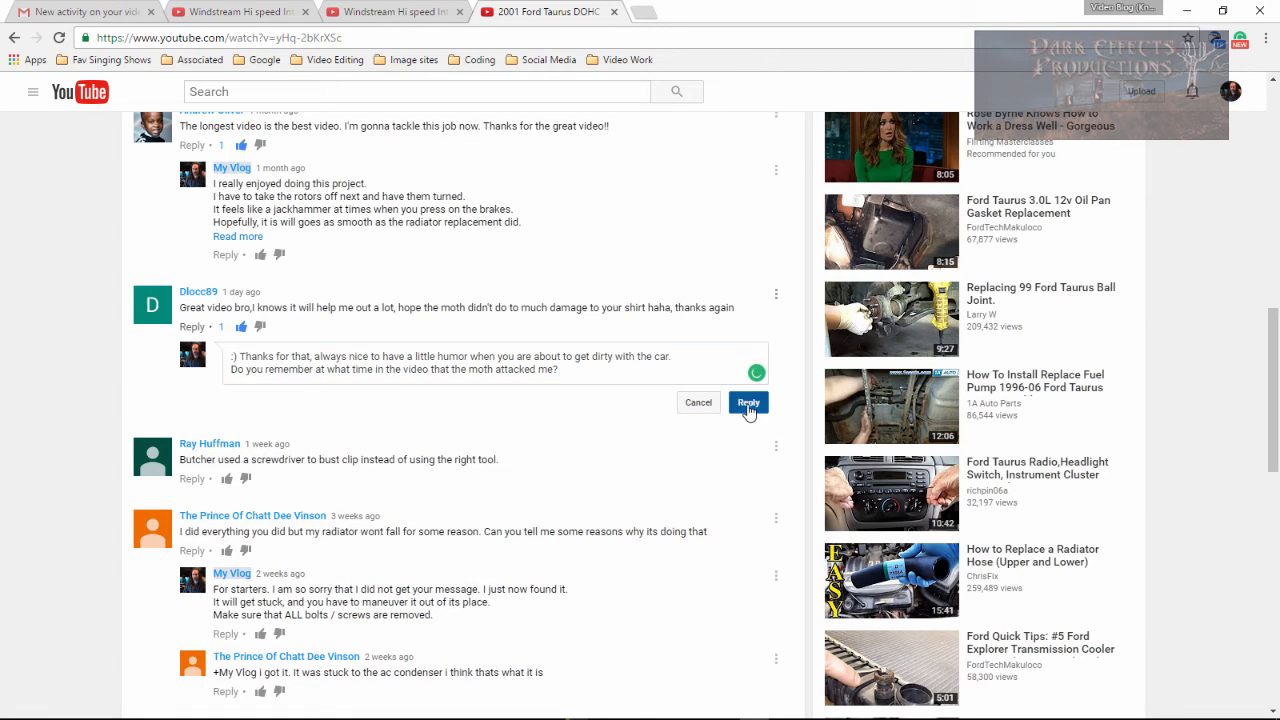
# Post the drafted moth reply under the viewer's comment.
pyautogui.click(748, 402)
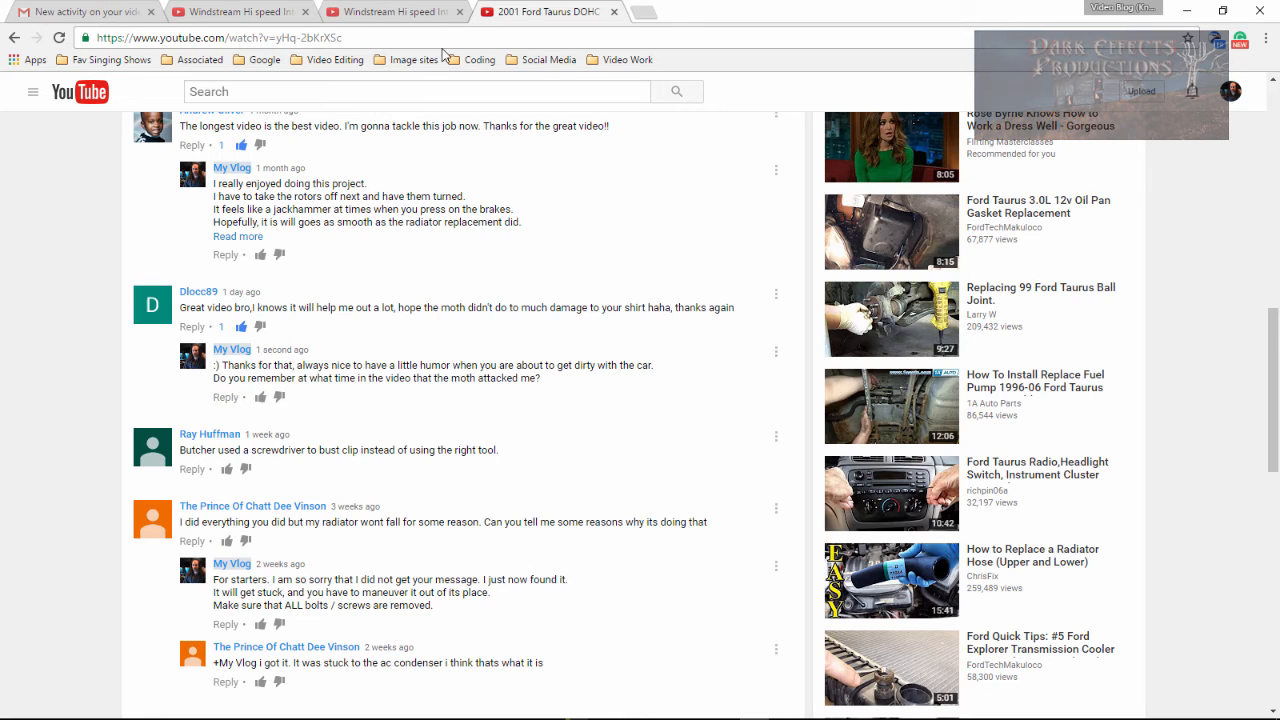
pyautogui.moveTo(652, 28)
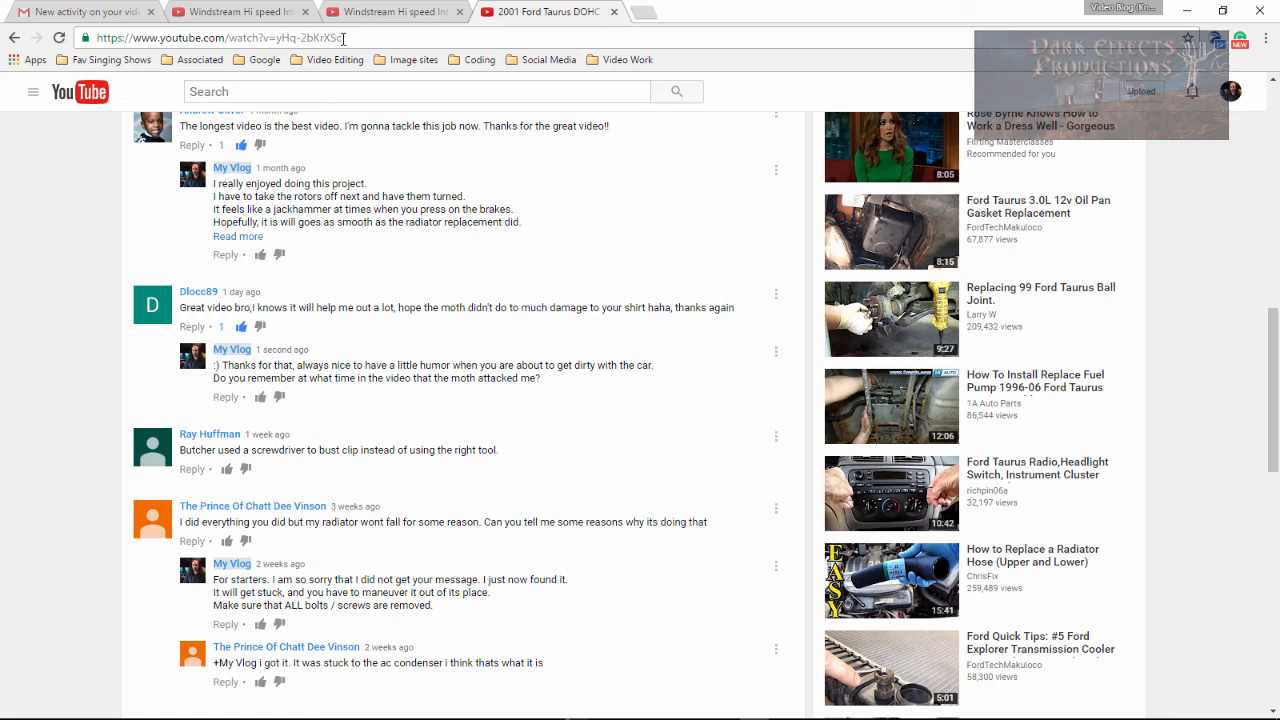
pyautogui.click(200, 38)
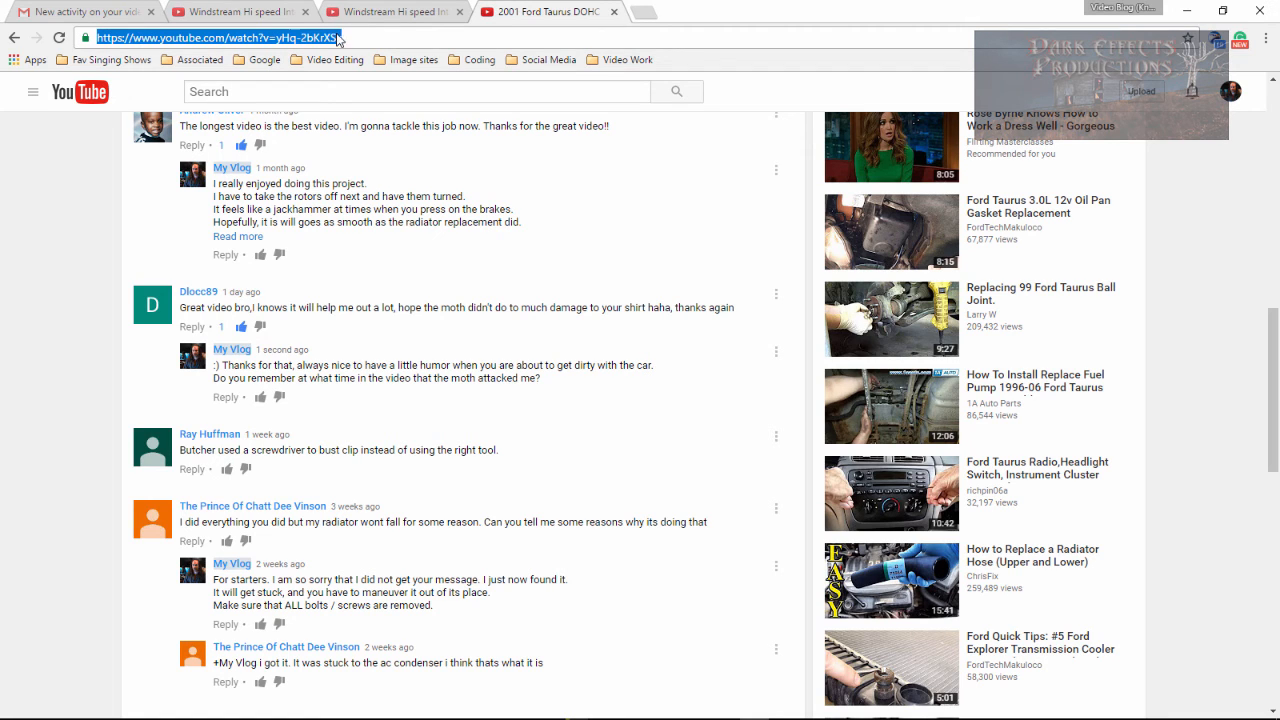
pyautogui.moveTo(808, 204)
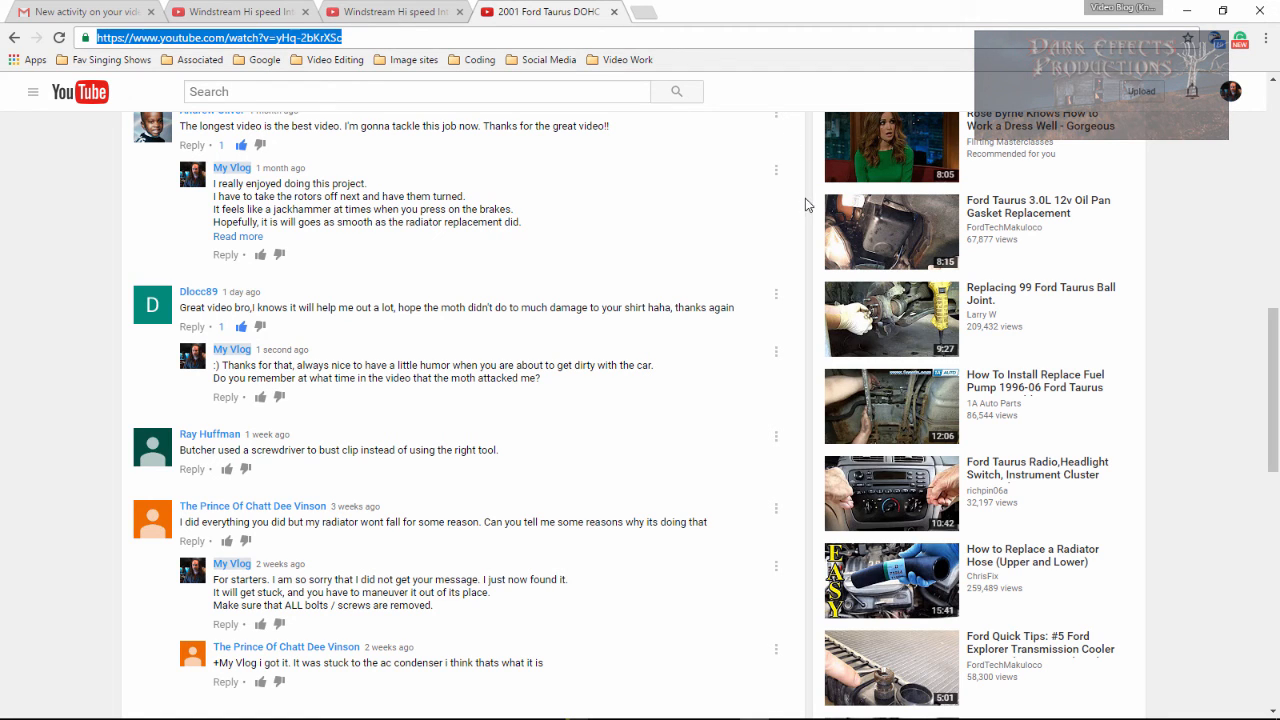